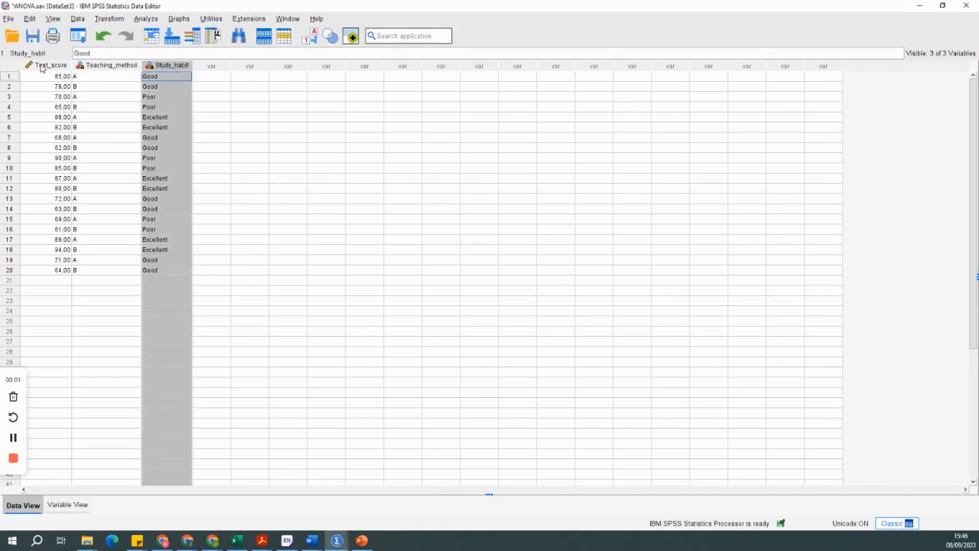
# - Configure Explore with Test_score as dependent, Study_habit as factor, and normality plots with tests
pyautogui.click(145, 19)
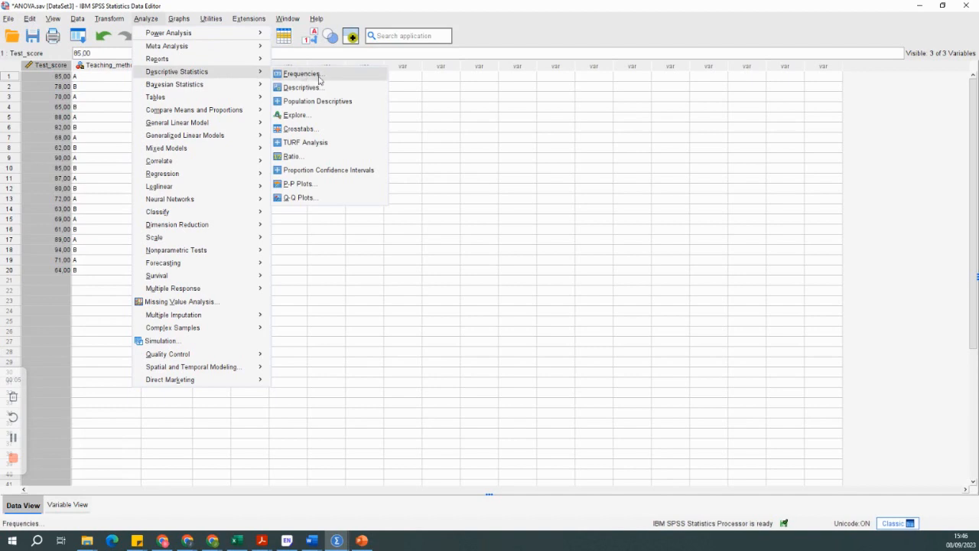
pyautogui.click(297, 114)
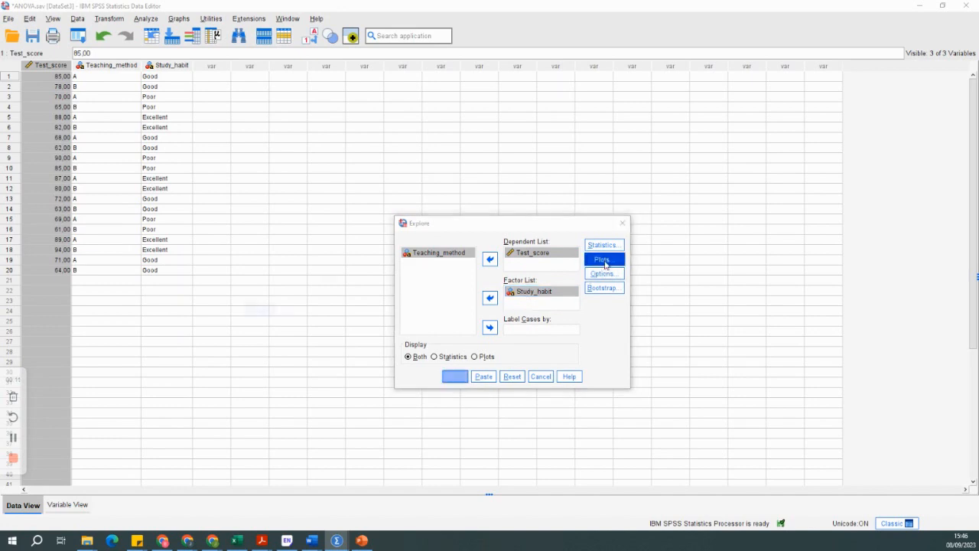
pyautogui.click(603, 260)
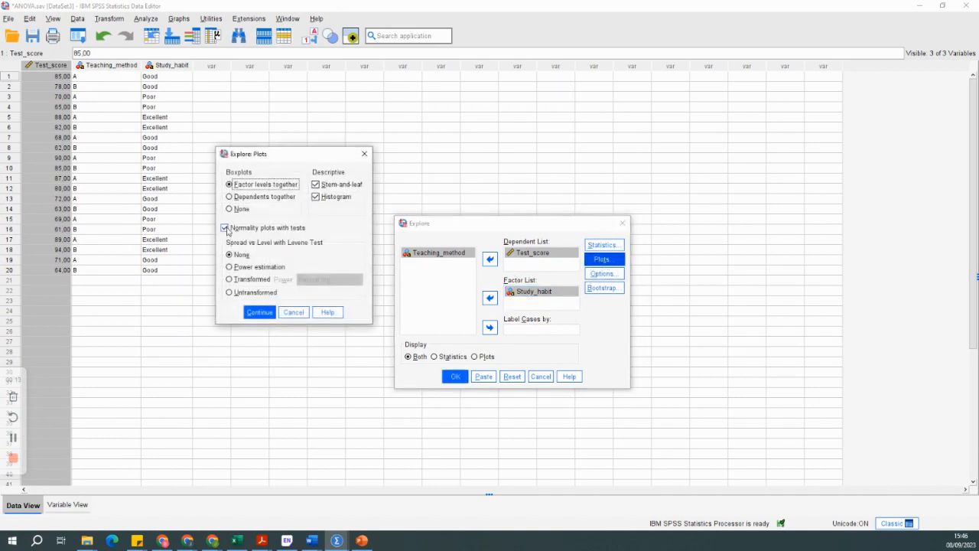
pyautogui.click(258, 312)
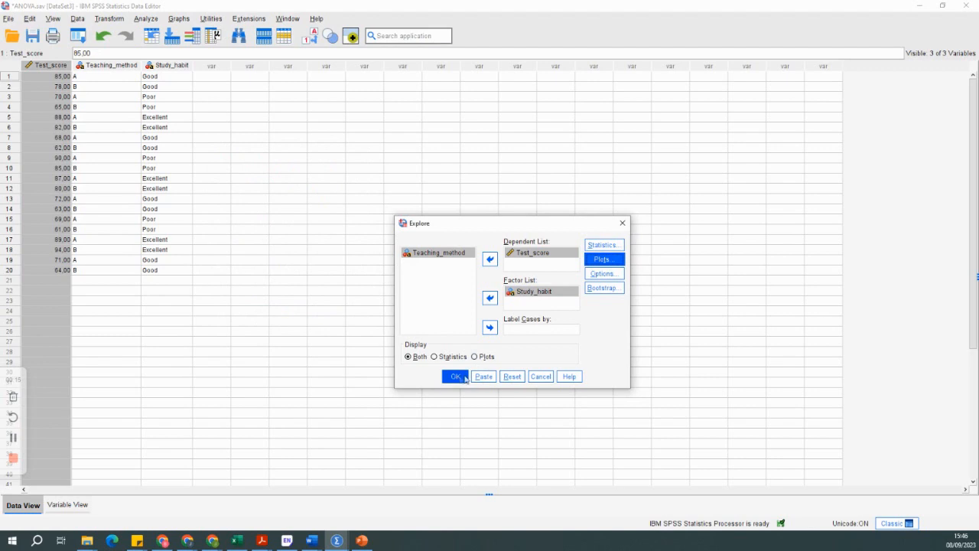
# - Run the Explore analysis and review the descriptives, histograms and stem-and-leaf plots per group
pyautogui.click(456, 376)
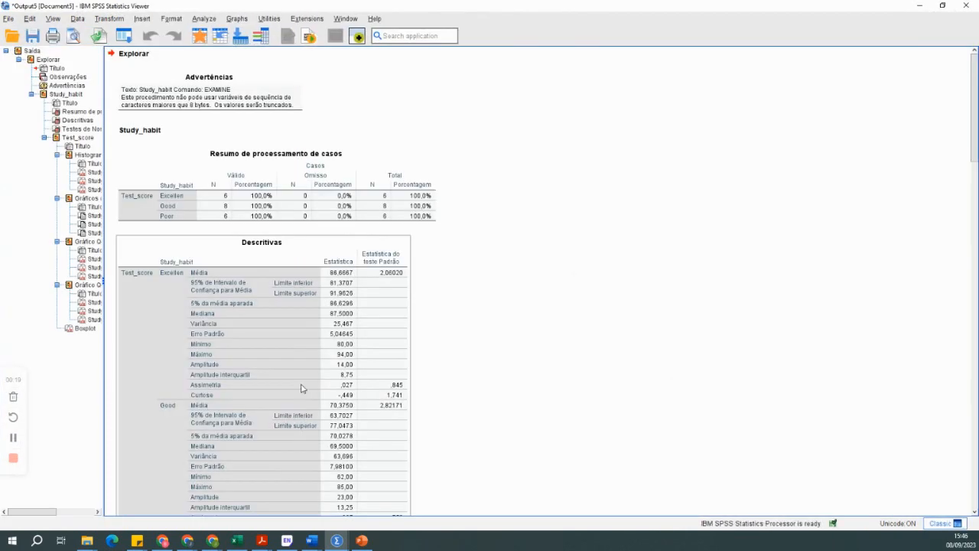
pyautogui.scroll(-3)
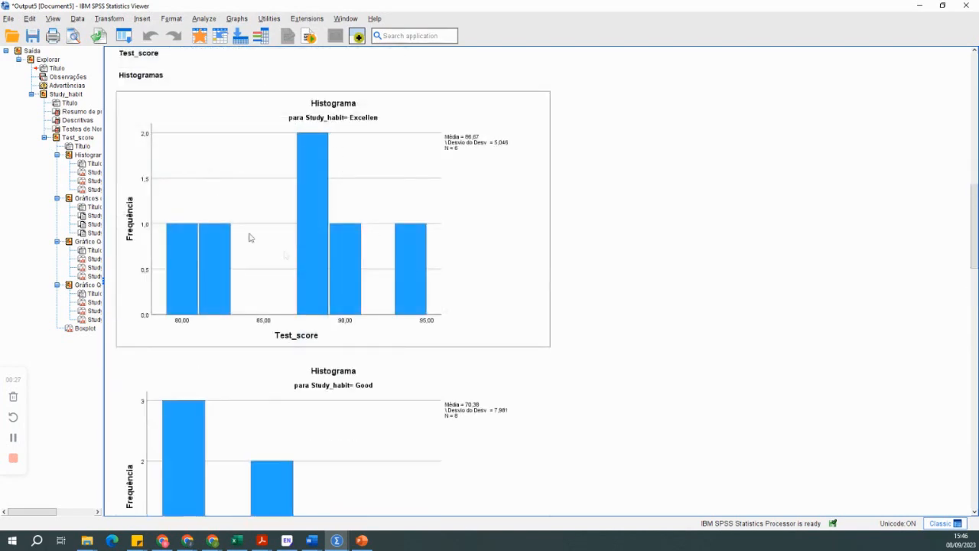
pyautogui.scroll(-3)
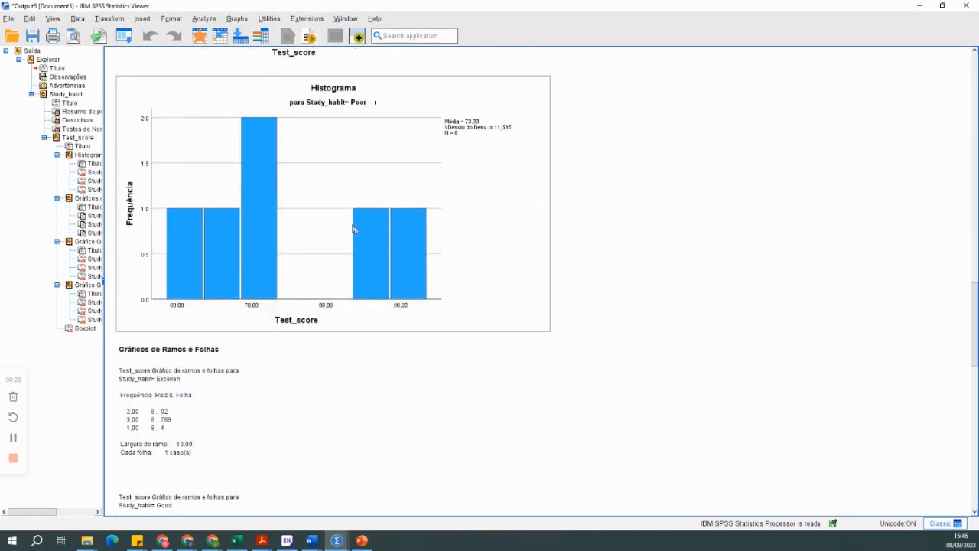
pyautogui.scroll(-3)
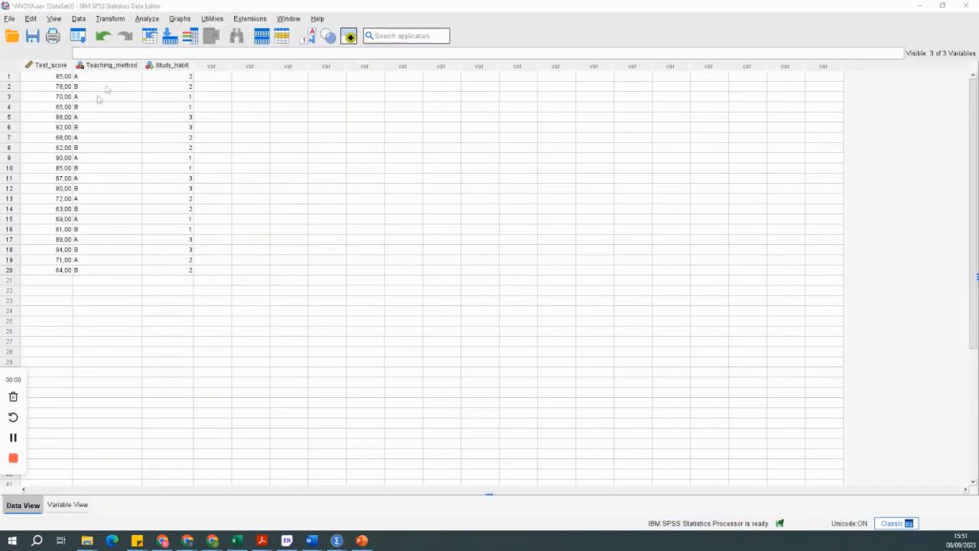
# - Configure One-Way ANOVA of Test_score by Study_habit with Tukey post hoc comparisons and run it
pyautogui.click(147, 18)
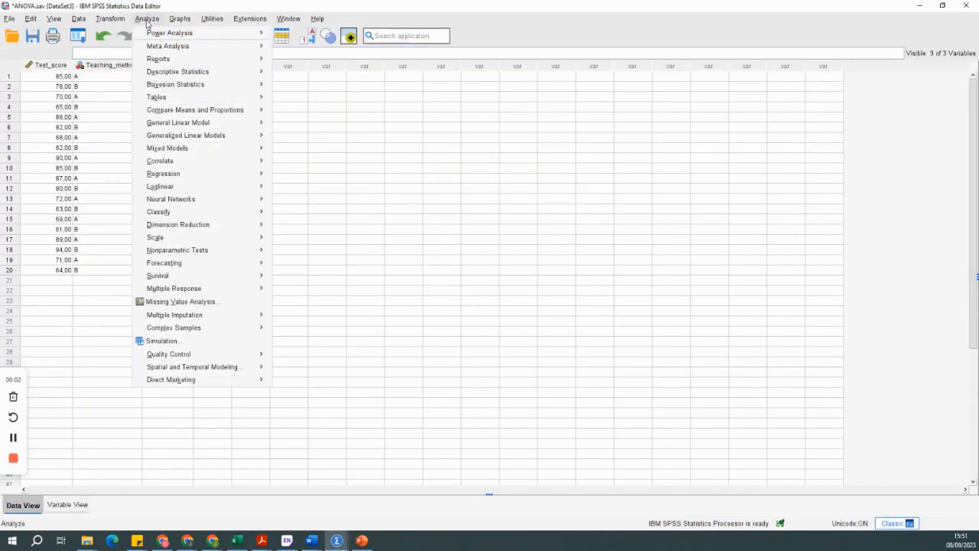
pyautogui.moveTo(178, 122)
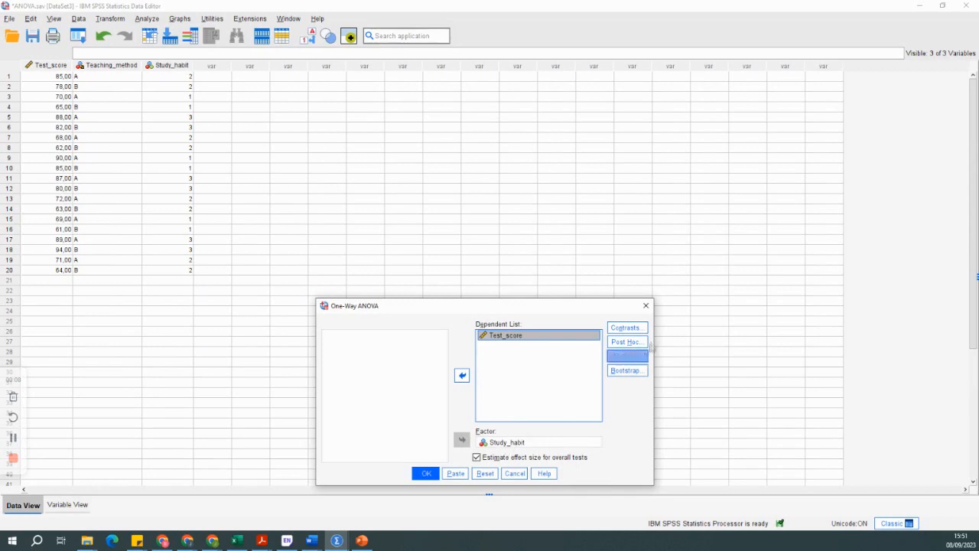
pyautogui.click(626, 327)
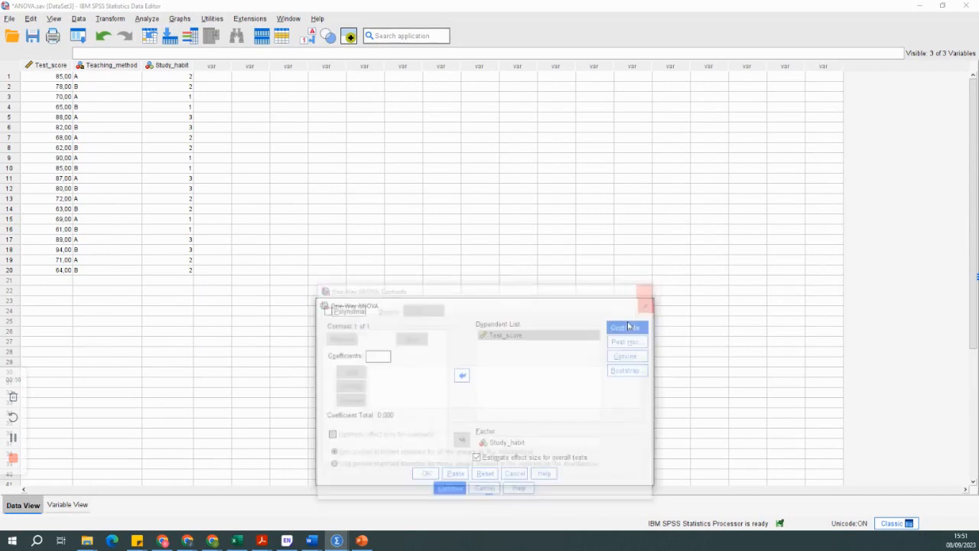
pyautogui.click(626, 341)
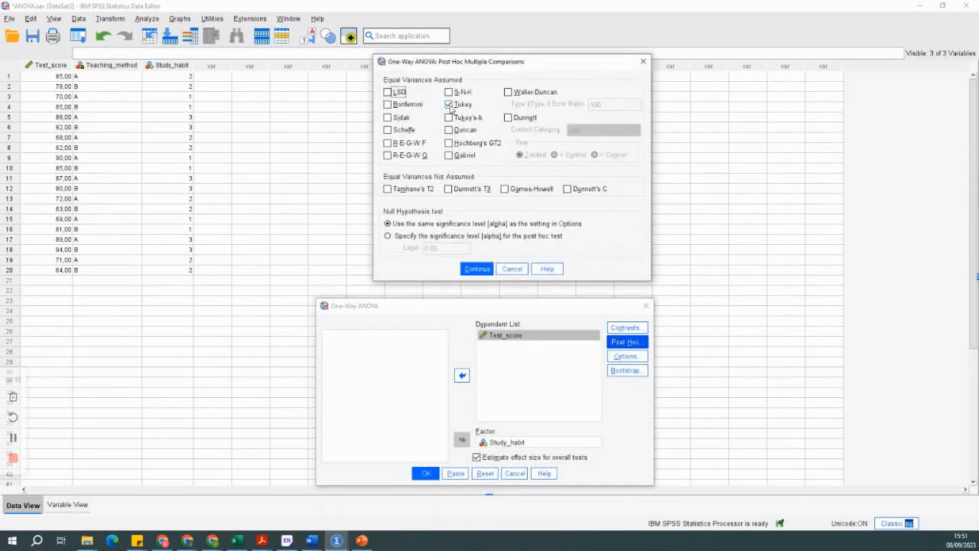
pyautogui.click(477, 269)
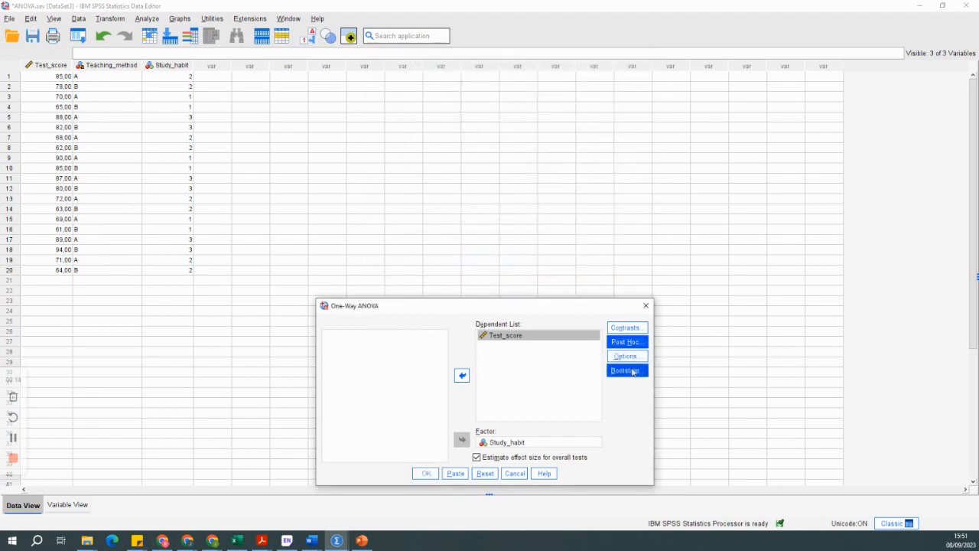
pyautogui.click(627, 355)
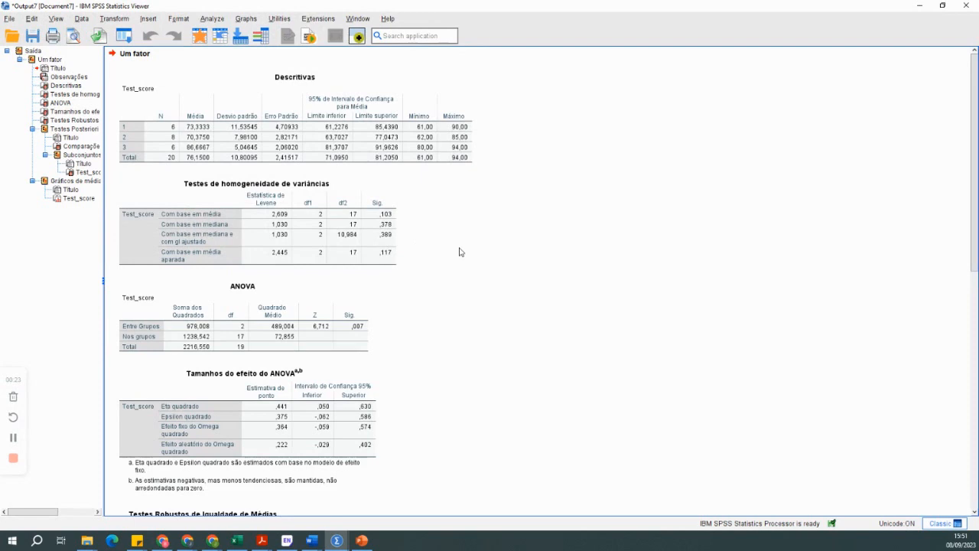
# - Review the Welch test, Tukey HSD multiple comparisons and homogeneous subsets in the Viewer
pyautogui.scroll(-3)
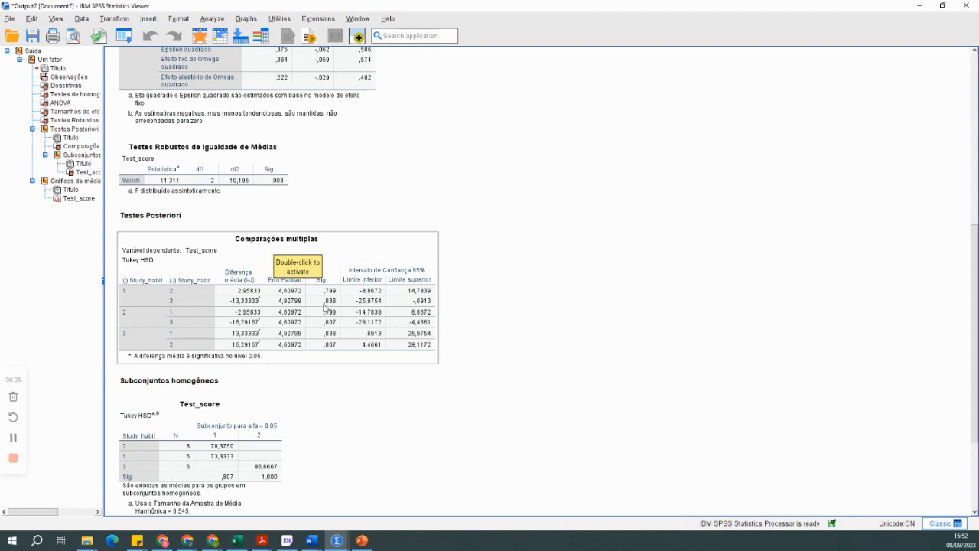
pyautogui.moveTo(199, 329)
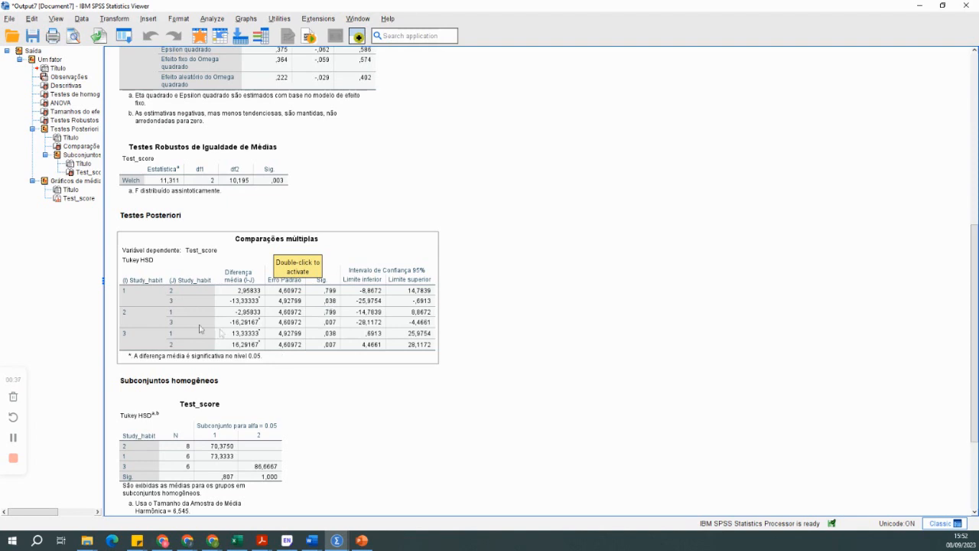
pyautogui.moveTo(174, 328)
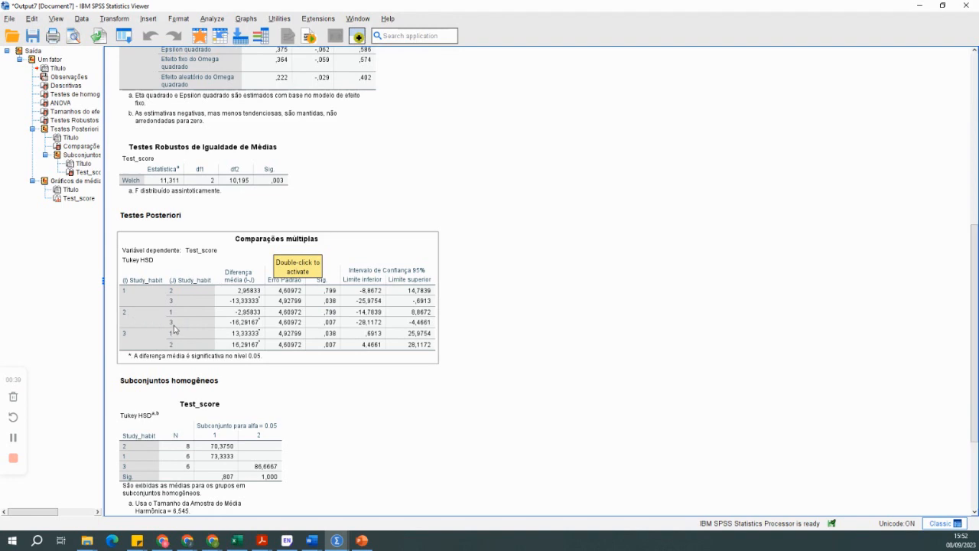
pyautogui.moveTo(328, 327)
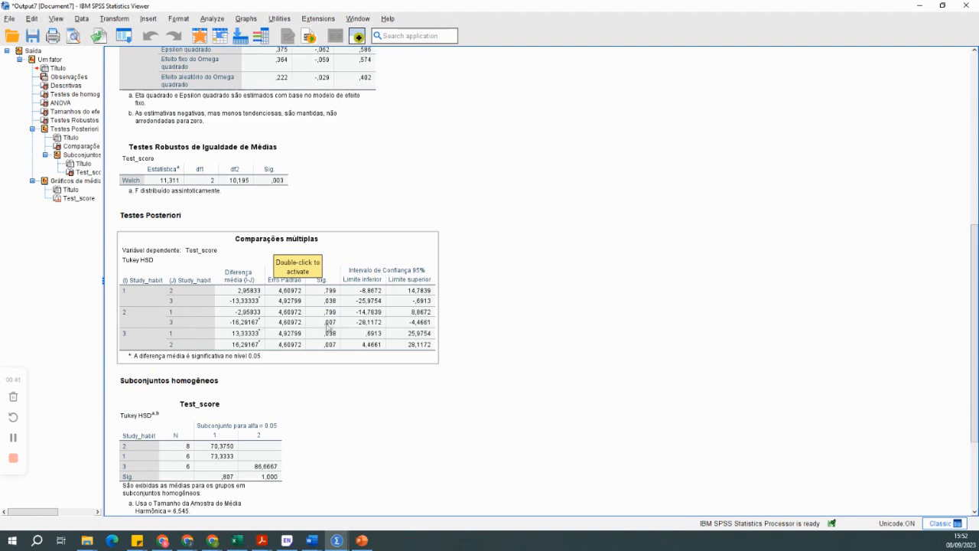
pyautogui.moveTo(335, 381)
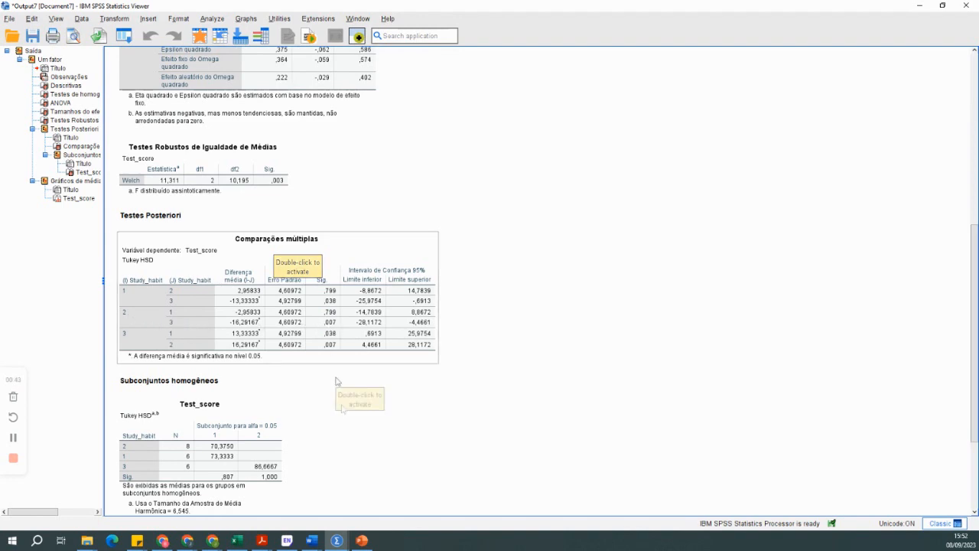